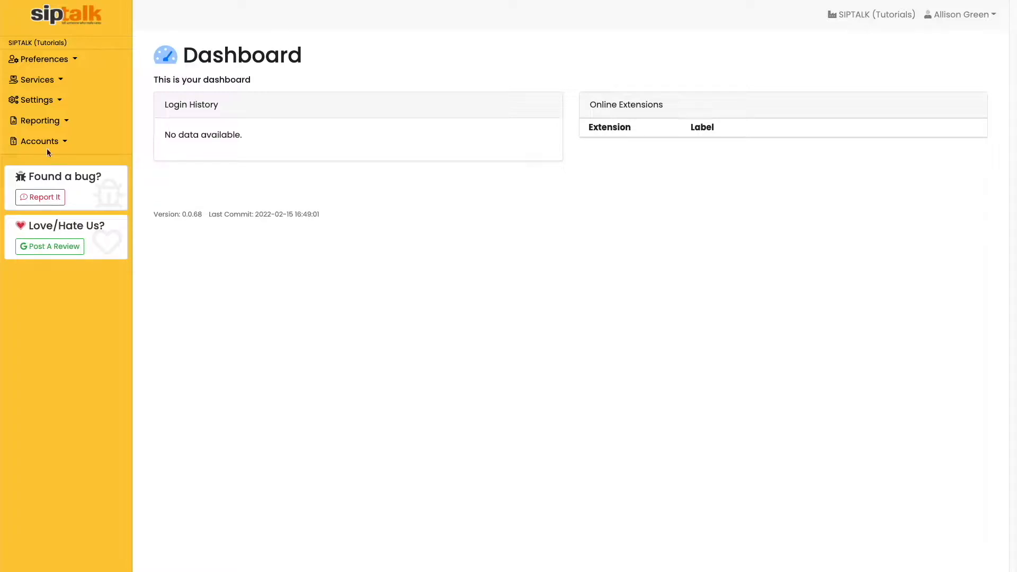
{"action": "left_click", "coordinate": [37, 80]}
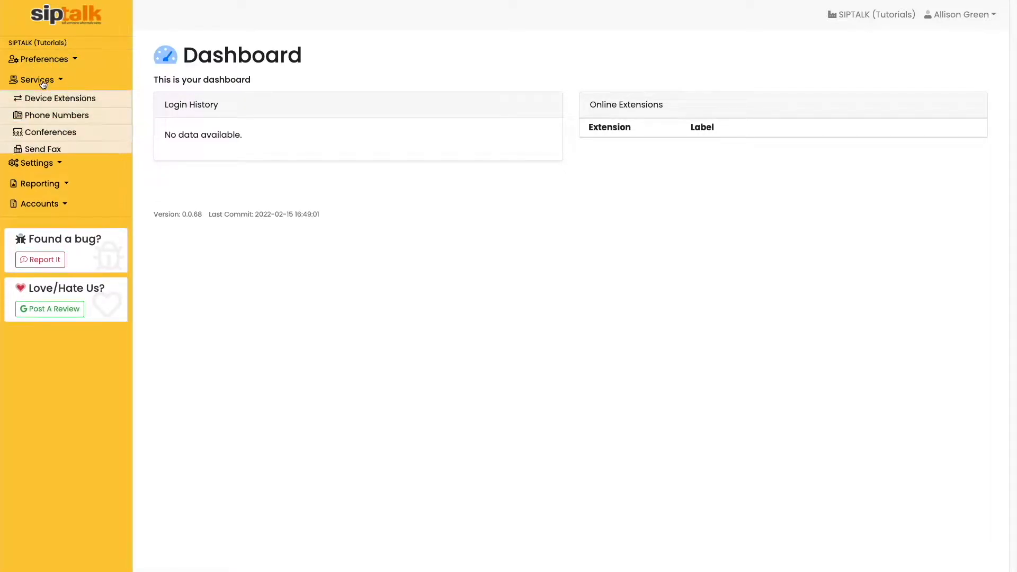
{"action": "left_click", "coordinate": [54, 115]}
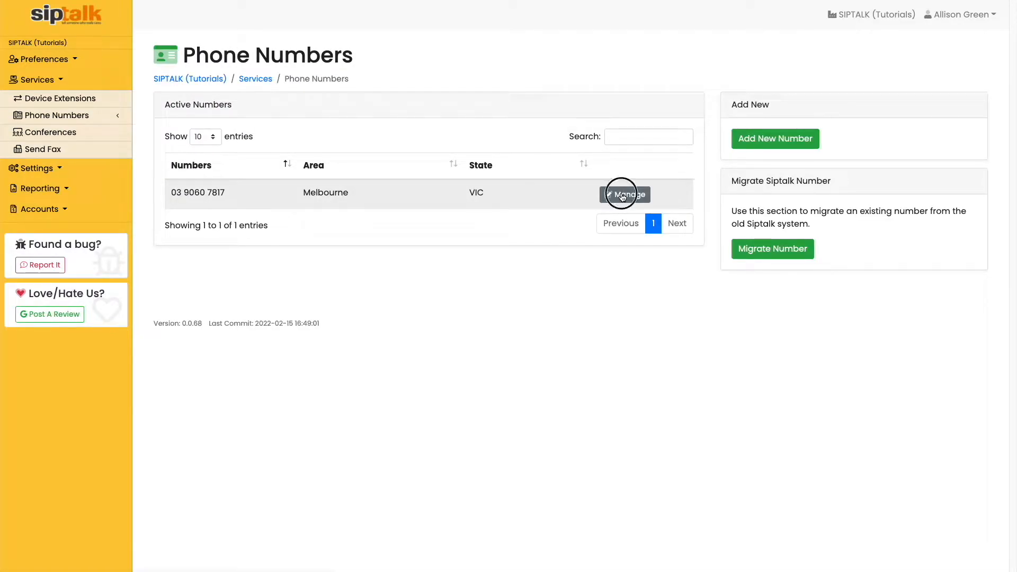
{"action": "left_click", "coordinate": [625, 192]}
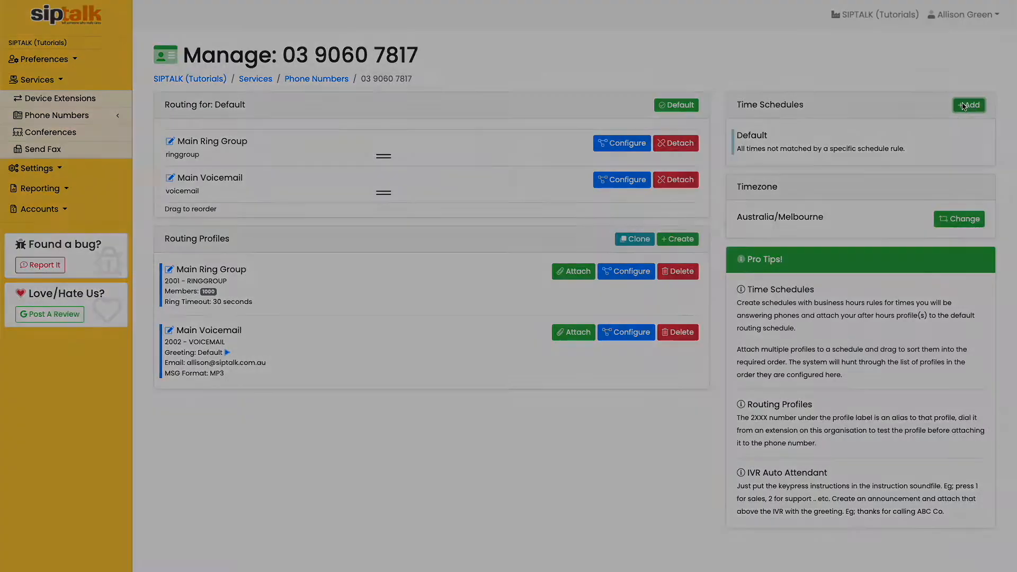
Step: Create a new time schedule named 'Business Hours'
{"action": "left_click", "coordinate": [967, 105]}
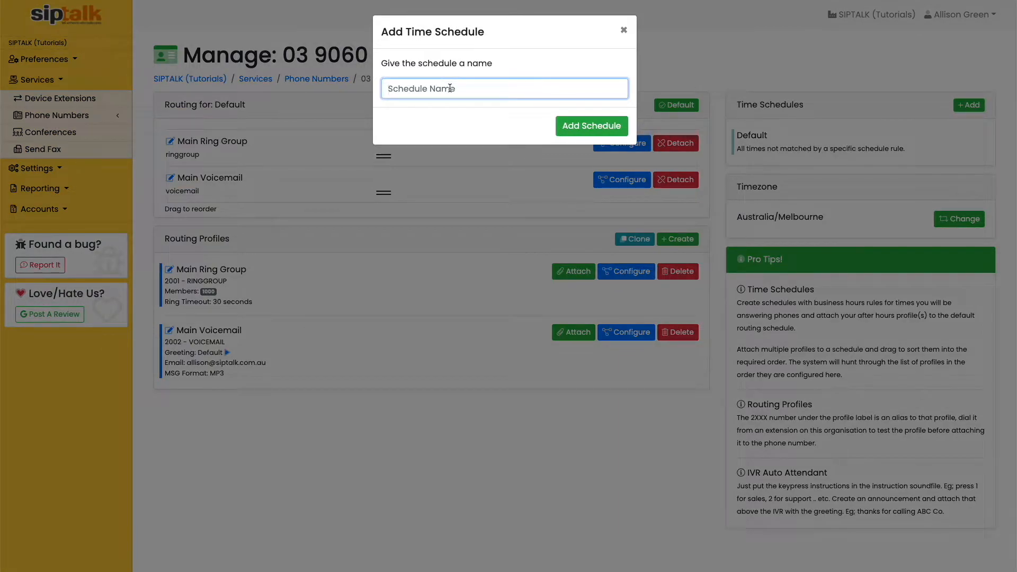
{"action": "type", "text": "Business Hours"}
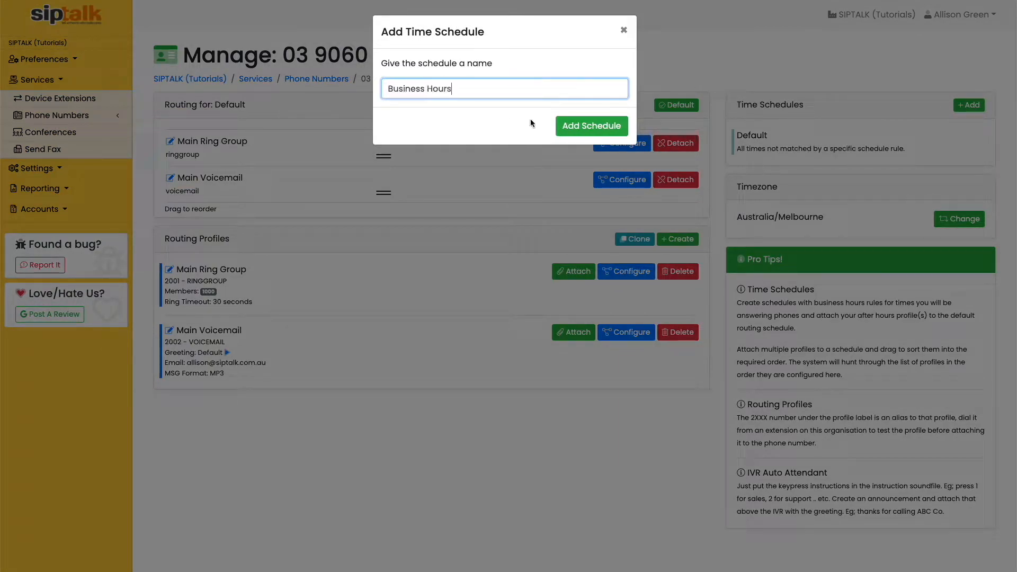
{"action": "left_click", "coordinate": [590, 126]}
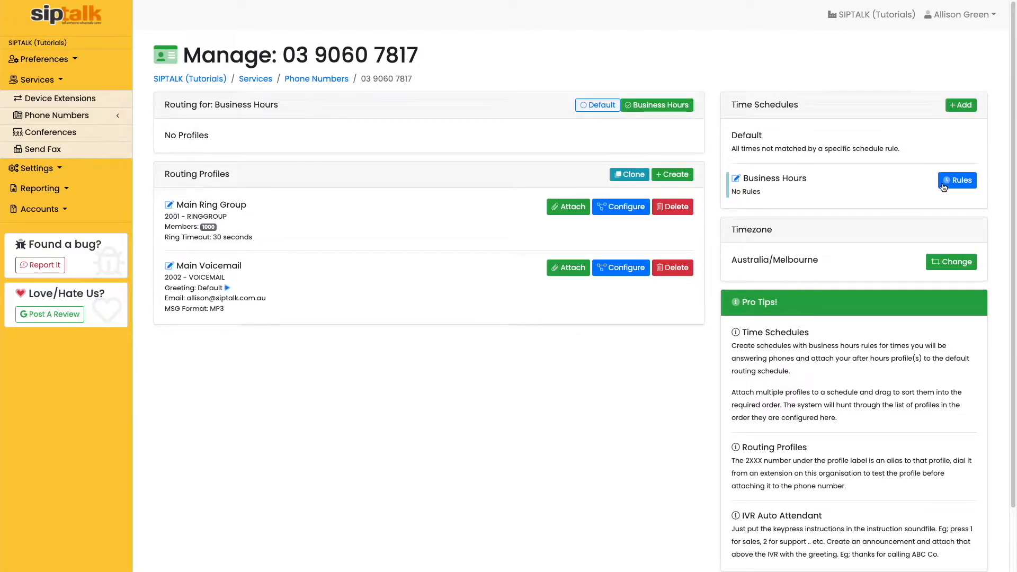
Step: Give Business Hours a Monday–Friday 09:00–17:00 rule and save it
{"action": "left_click", "coordinate": [957, 180]}
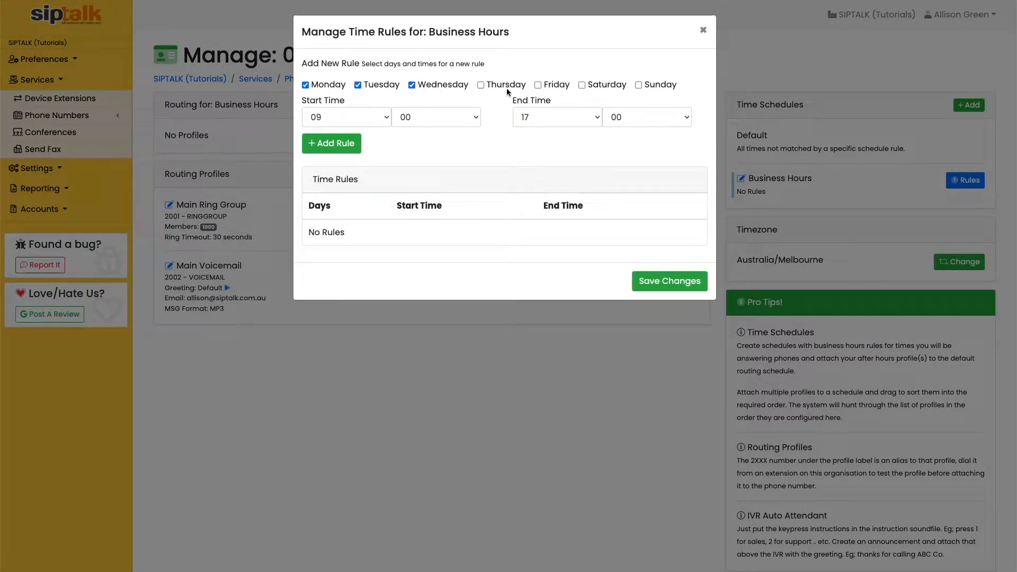
{"action": "left_click", "coordinate": [538, 84]}
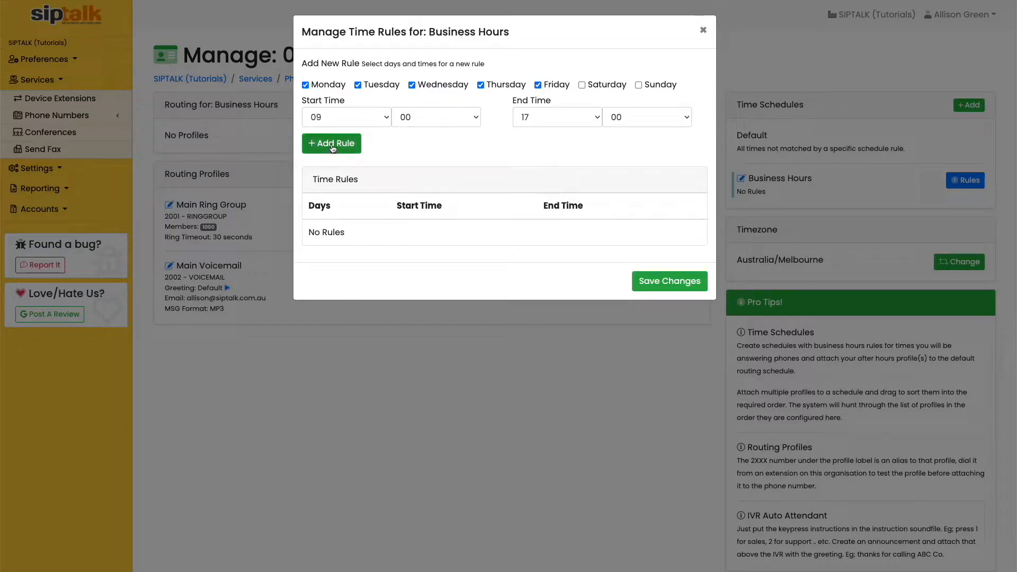
{"action": "left_click", "coordinate": [331, 143]}
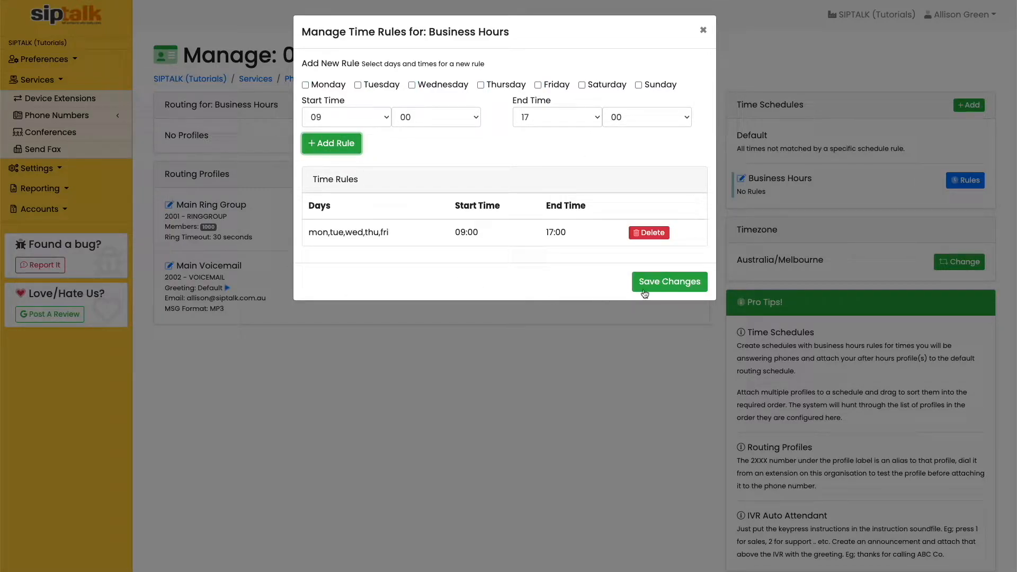
{"action": "left_click", "coordinate": [668, 281]}
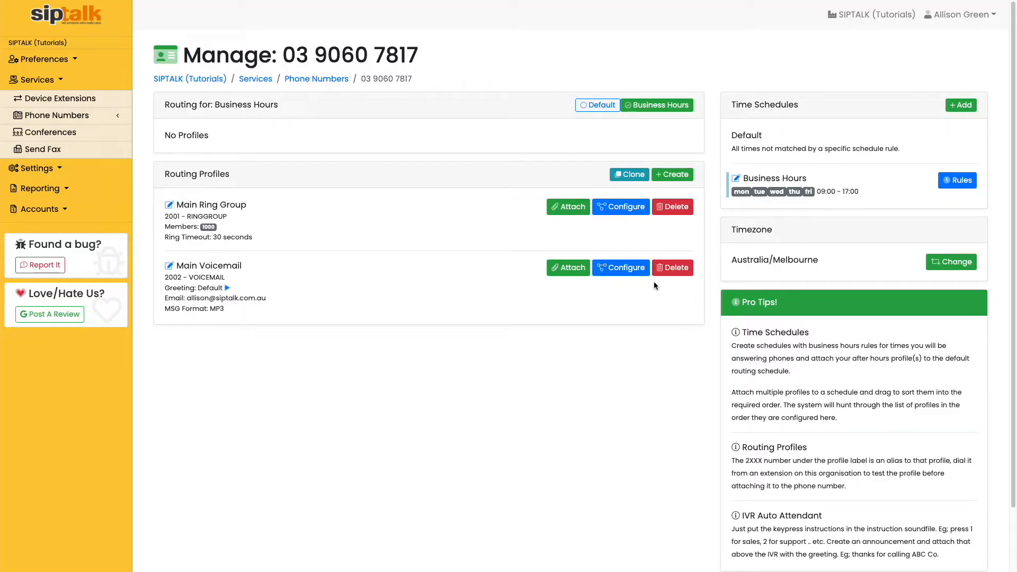
{"action": "mouse_move", "coordinate": [574, 235]}
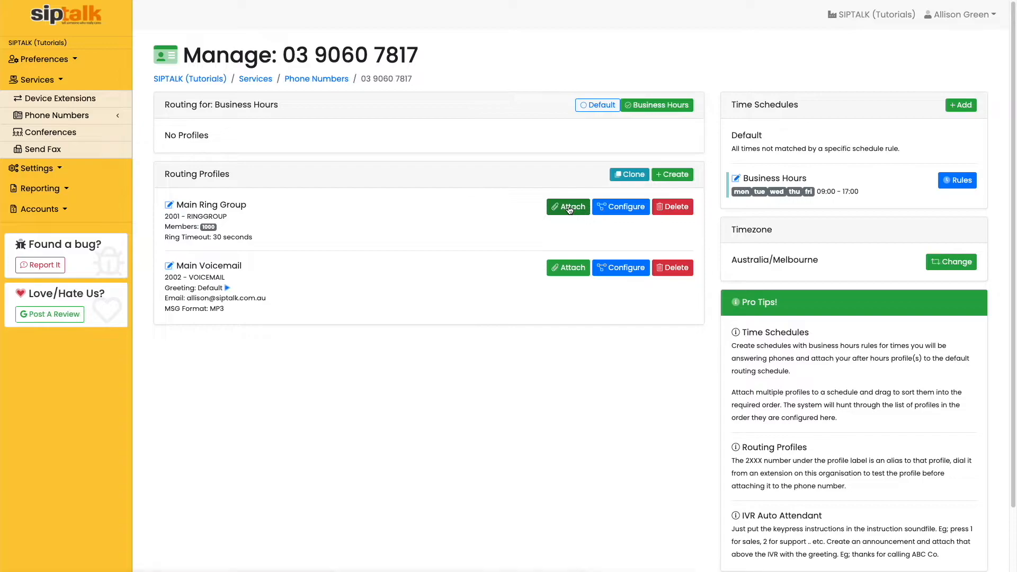
Step: Attach Main Ring Group, then Main Voicemail, to the Business Hours routing
{"action": "left_click", "coordinate": [568, 207]}
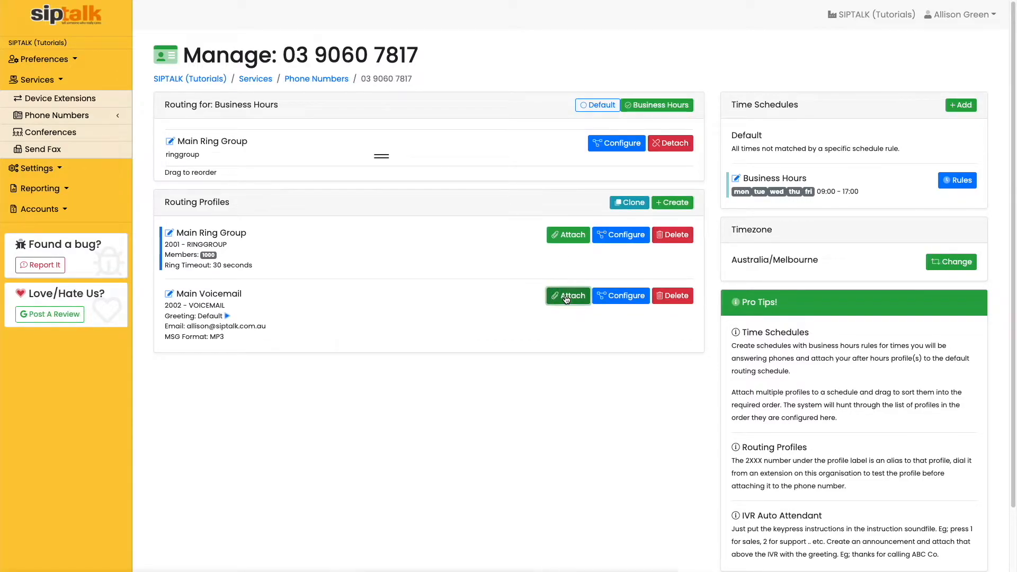
{"action": "left_click", "coordinate": [567, 295]}
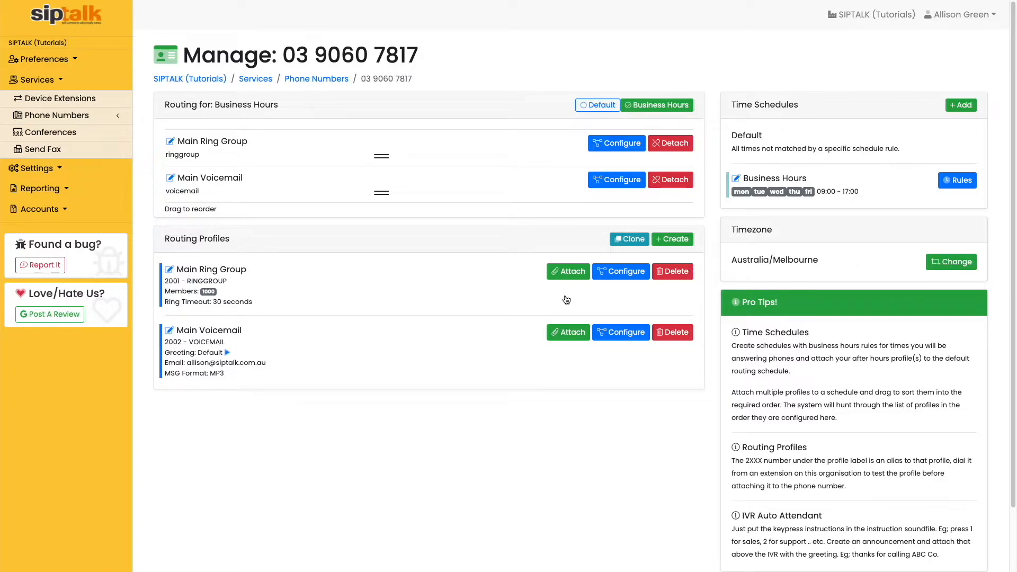
Step: Add a routing profile labelled 'Intro' of type Audio Announcement
{"action": "left_click", "coordinate": [672, 238]}
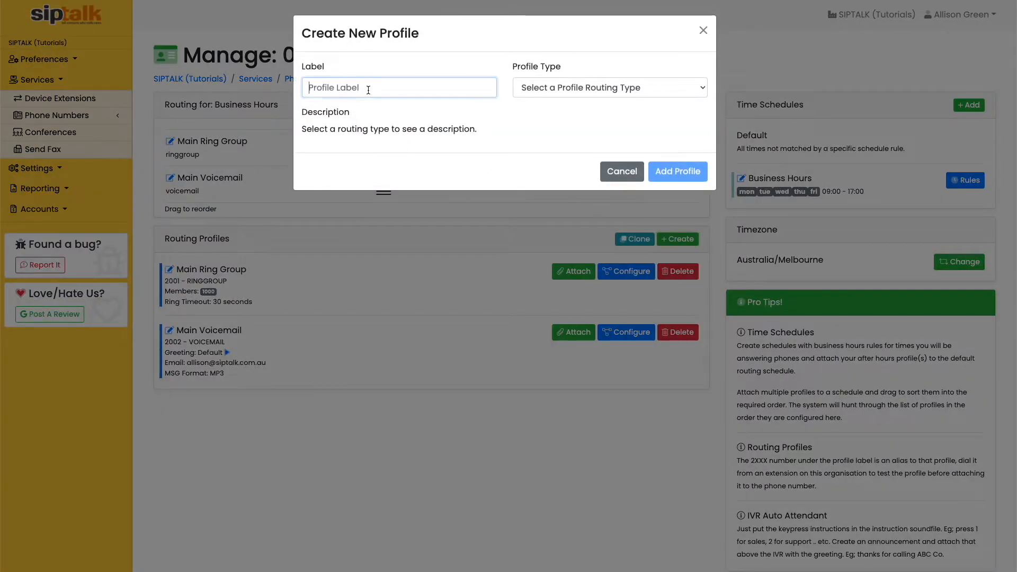
{"action": "left_click", "coordinate": [608, 87]}
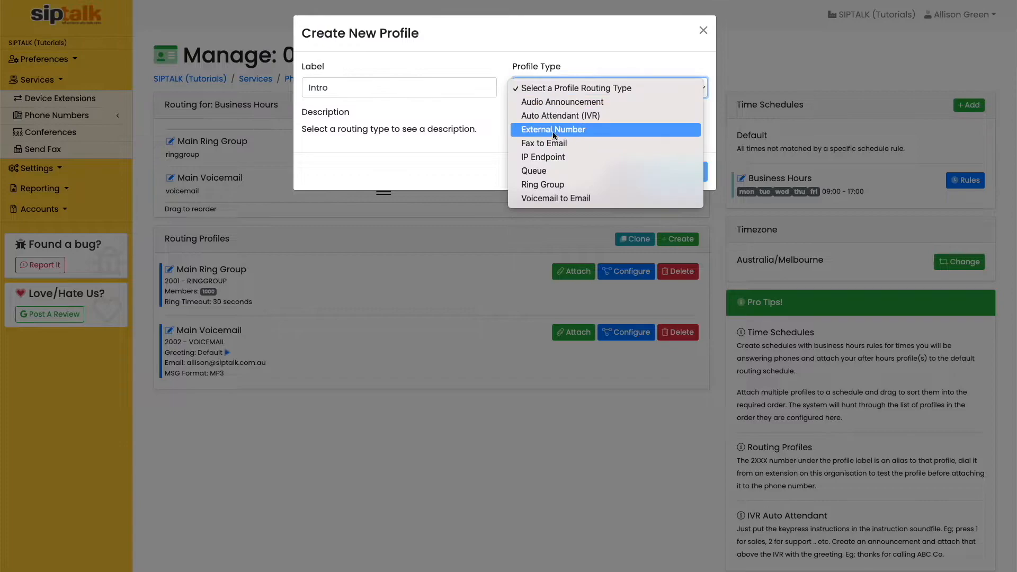
{"action": "left_click", "coordinate": [562, 101]}
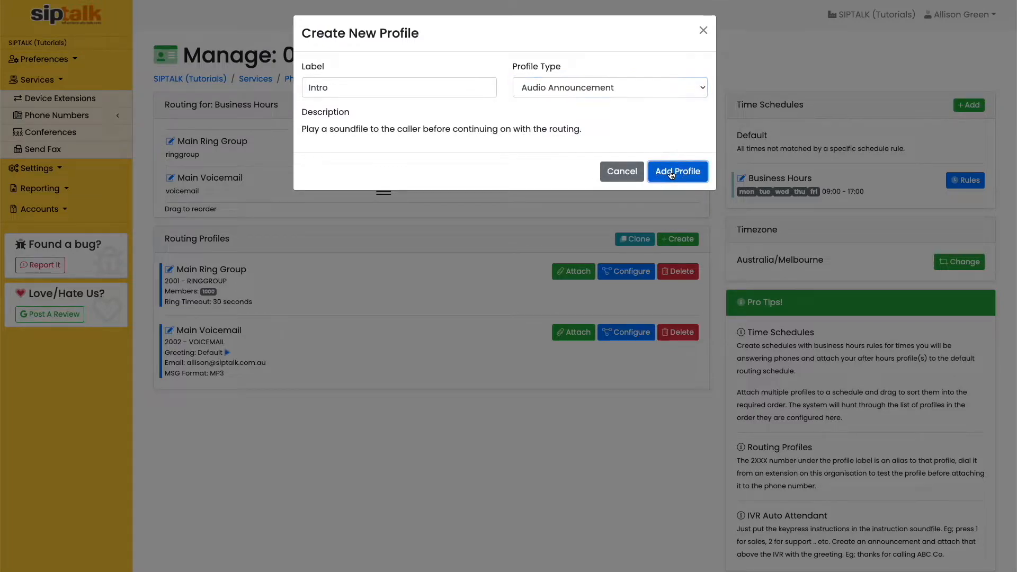
{"action": "left_click", "coordinate": [677, 172]}
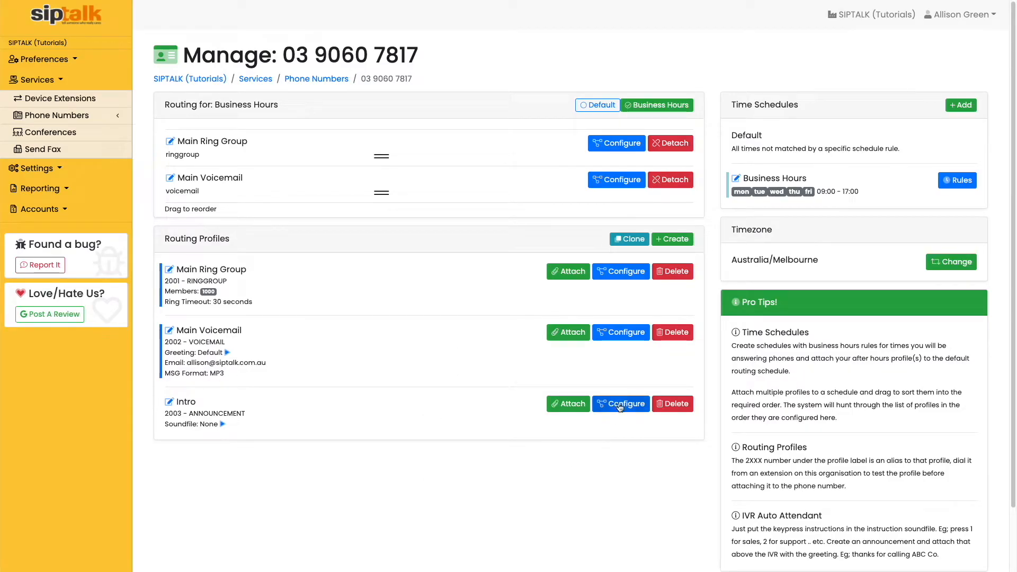
Step: Upload Siptalk Jingle.mp3 as the Intro profile's announcement soundfile
{"action": "left_click", "coordinate": [619, 404]}
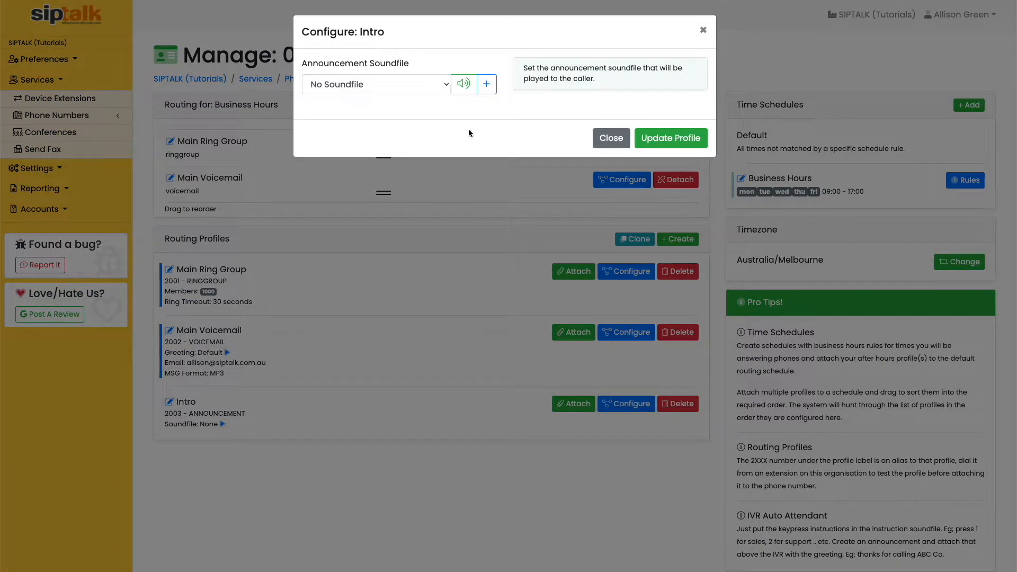
{"action": "left_click", "coordinate": [487, 83]}
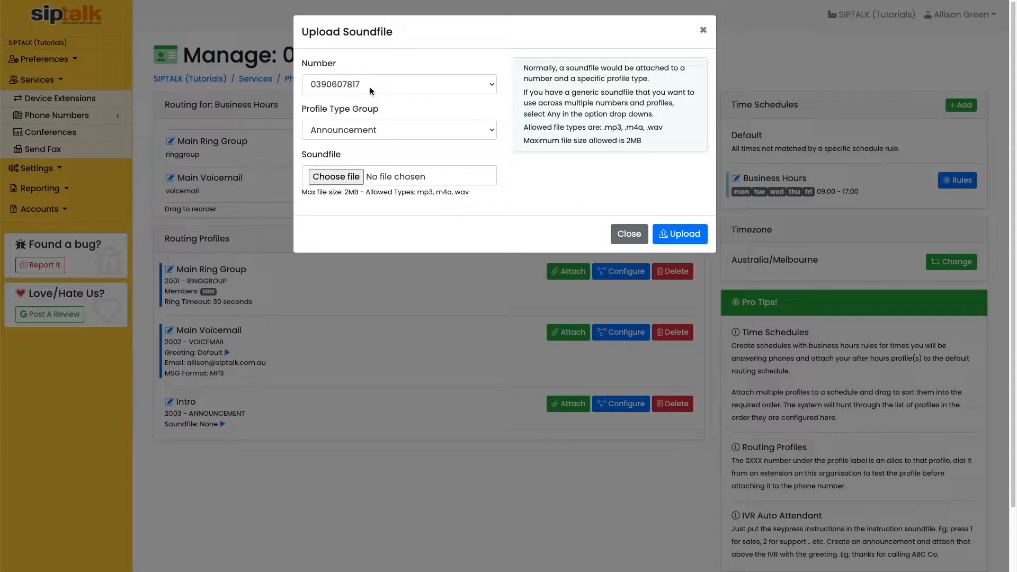
{"action": "left_click", "coordinate": [398, 83]}
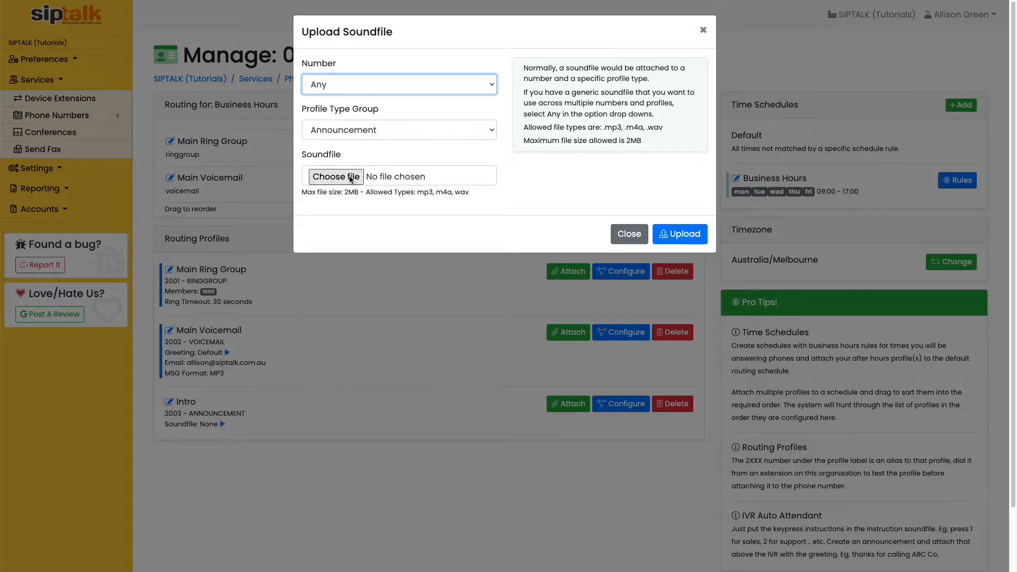
{"action": "left_click", "coordinate": [336, 176]}
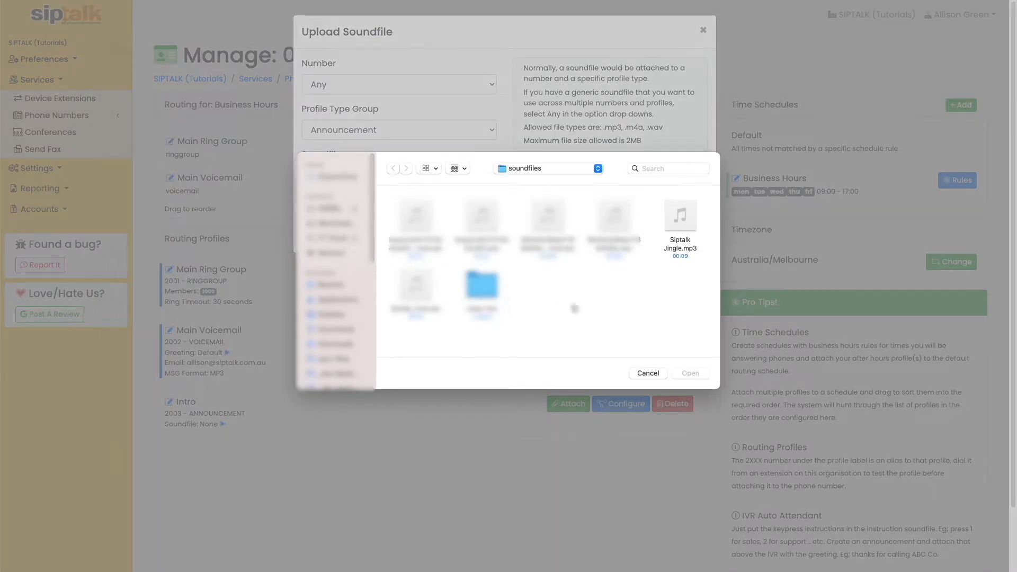
{"action": "left_click", "coordinate": [681, 214]}
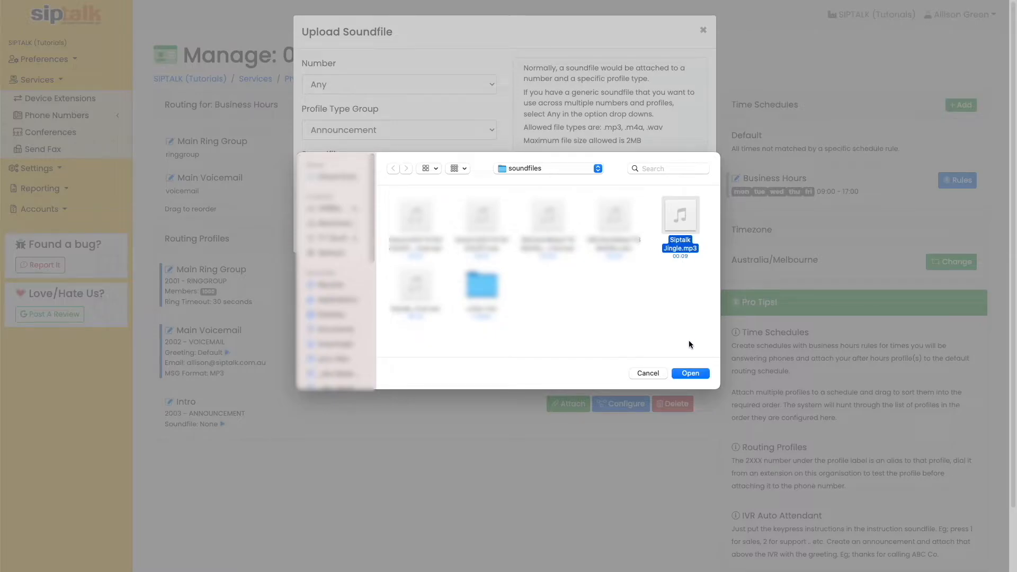
{"action": "left_click", "coordinate": [690, 373]}
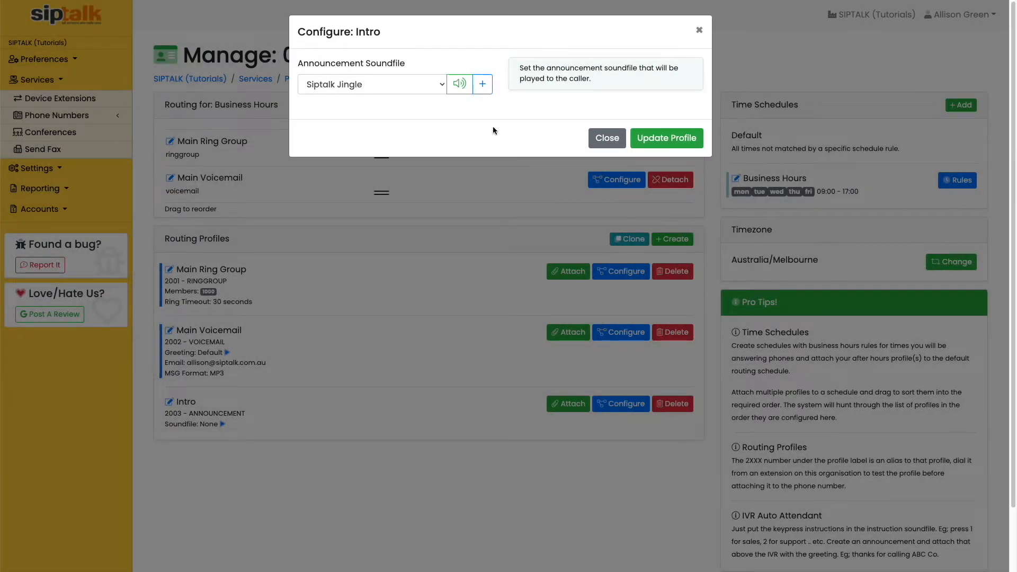
Step: Preview the Siptalk Jingle, then save the Intro profile with it
{"action": "left_click", "coordinate": [458, 84]}
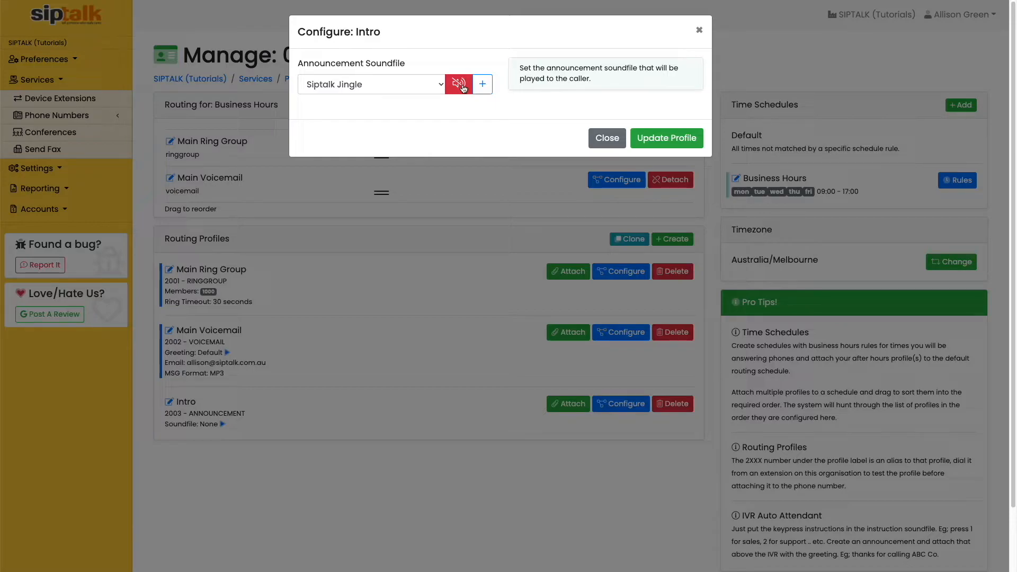
{"action": "left_click", "coordinate": [457, 85]}
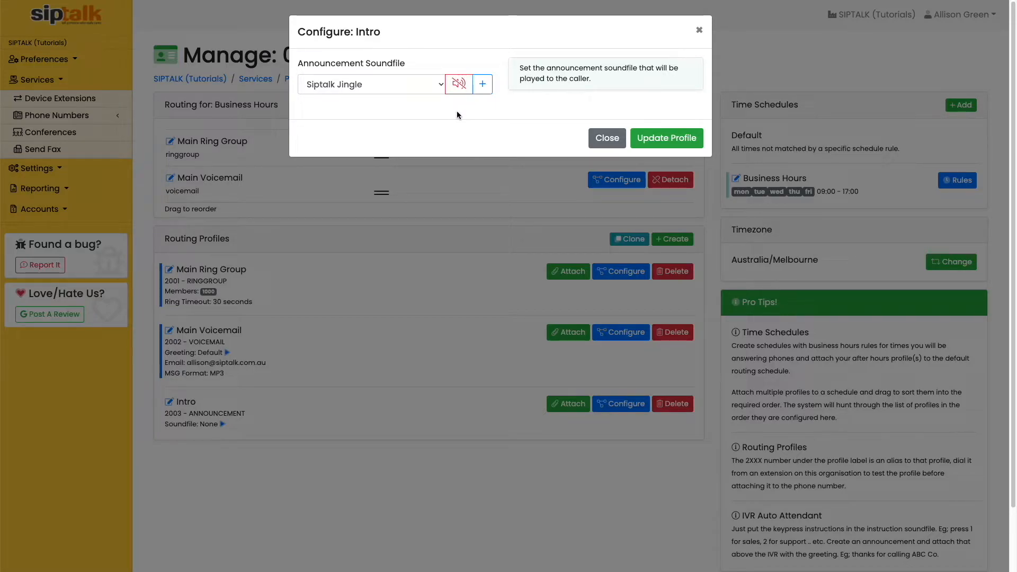
{"action": "left_click", "coordinate": [457, 84]}
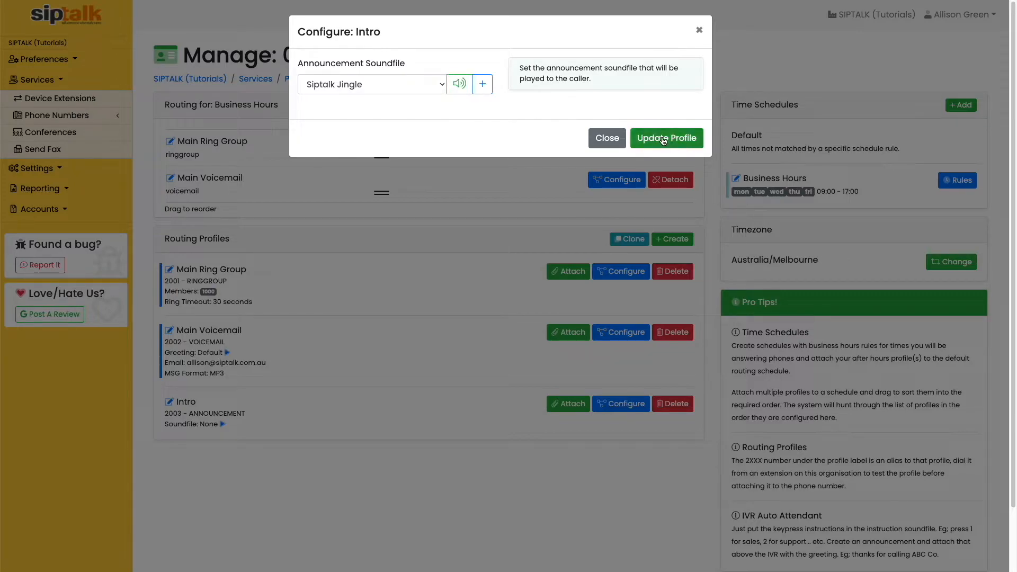
{"action": "left_click", "coordinate": [665, 138]}
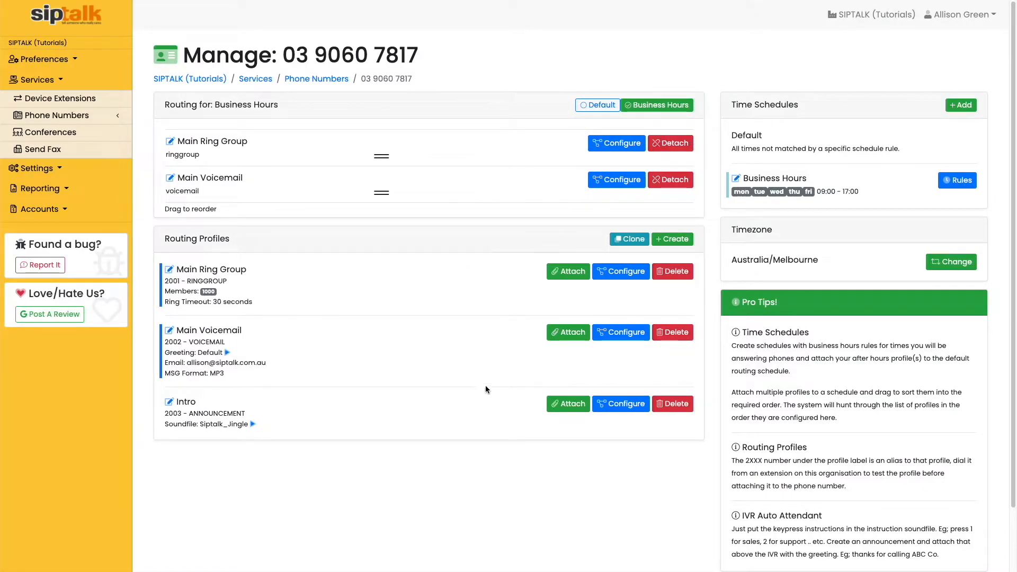
Step: Attach Intro to Business Hours routing and move it to the top of the order
{"action": "left_click", "coordinate": [567, 403]}
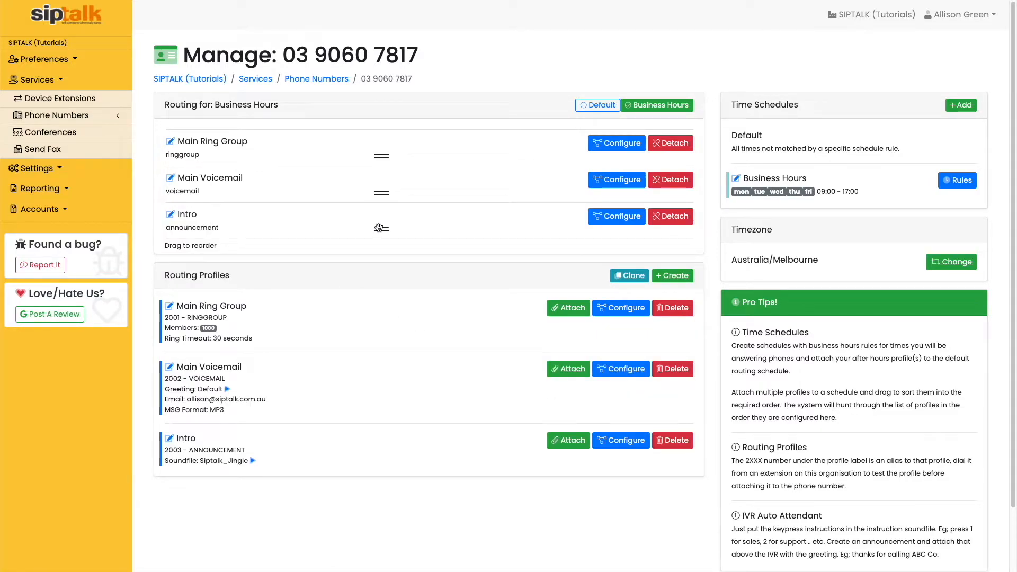
{"action": "left_click_drag", "start_coordinate": [382, 228], "coordinate": [384, 143]}
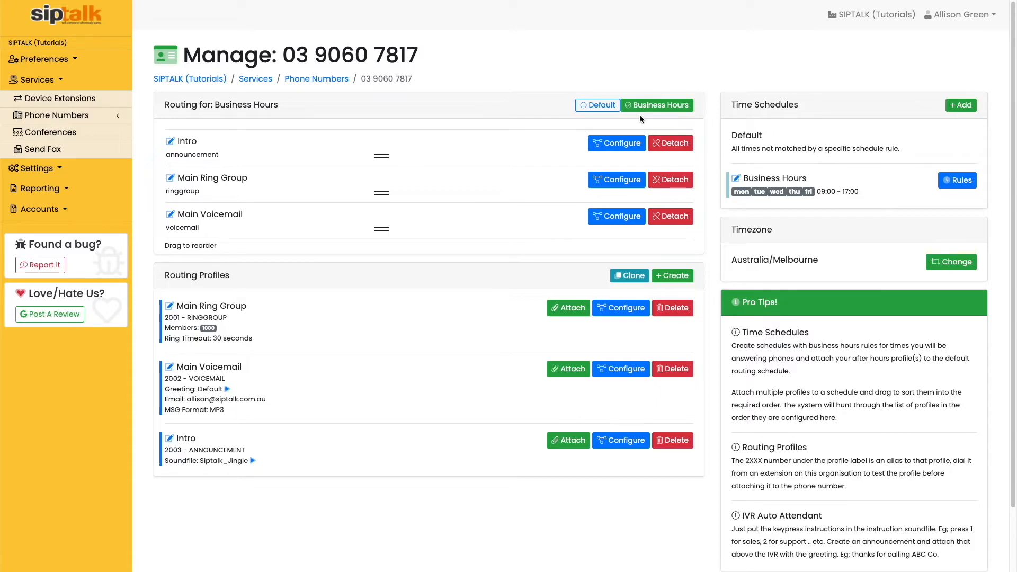
Step: Switch to Default routing and detach Main Voicemail and Main Ring Group
{"action": "left_click", "coordinate": [596, 104]}
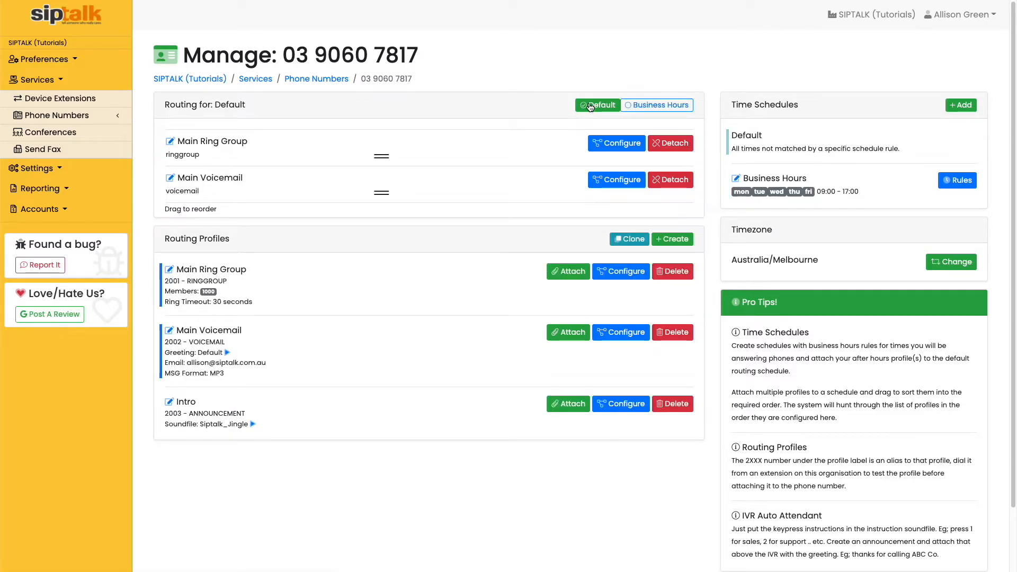
{"action": "left_click", "coordinate": [669, 143]}
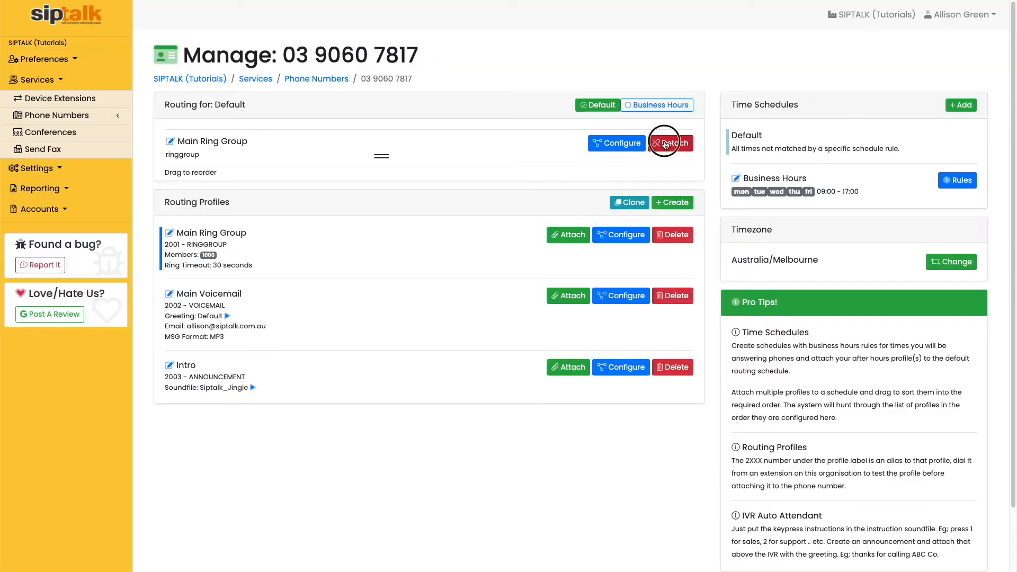
{"action": "left_click", "coordinate": [671, 202]}
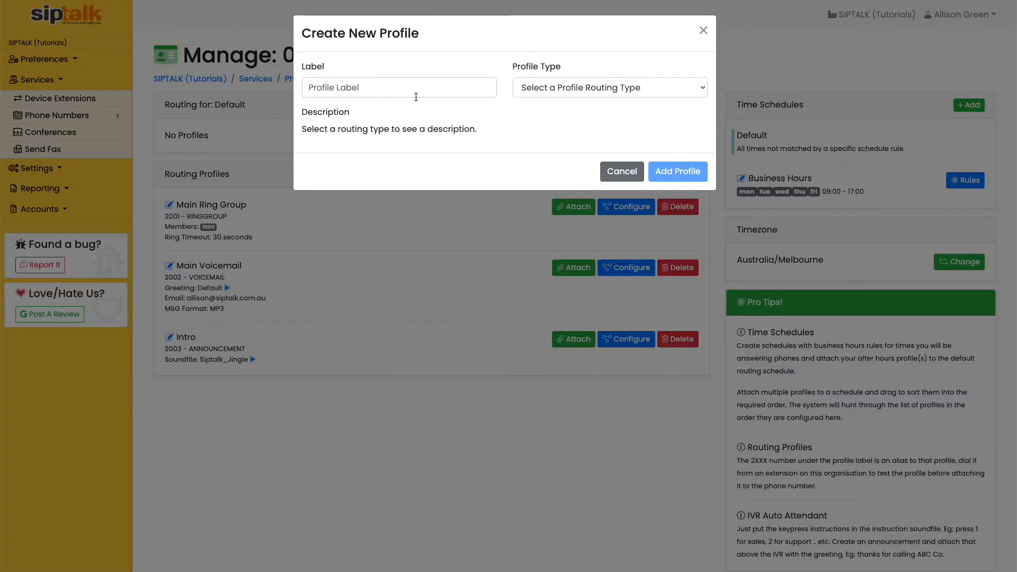
Step: Create the 'AH Voicemail' profile and save it with the allison@ email address
{"action": "left_click", "coordinate": [608, 87]}
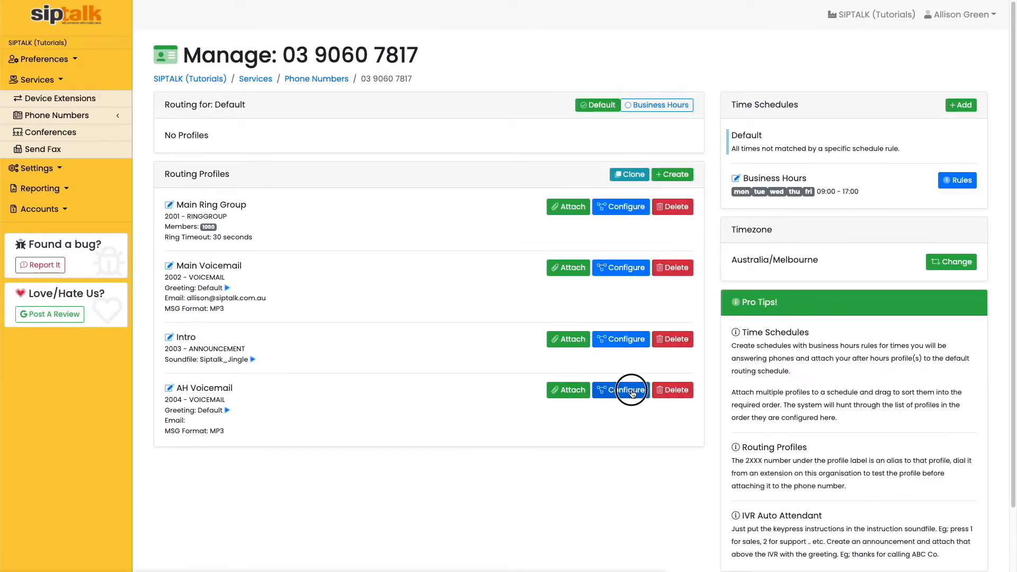
{"action": "left_click", "coordinate": [620, 390]}
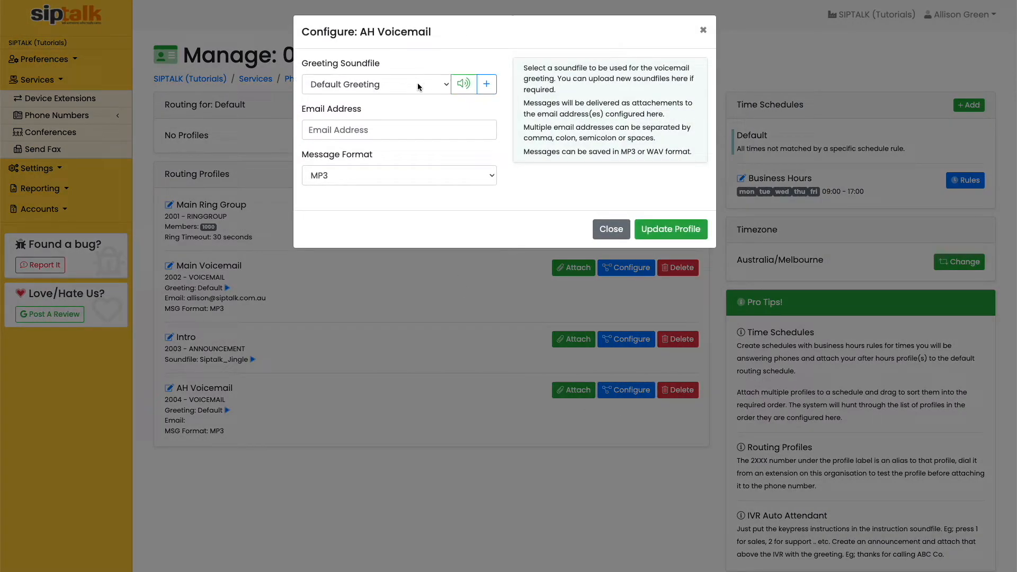
{"action": "left_click", "coordinate": [399, 129]}
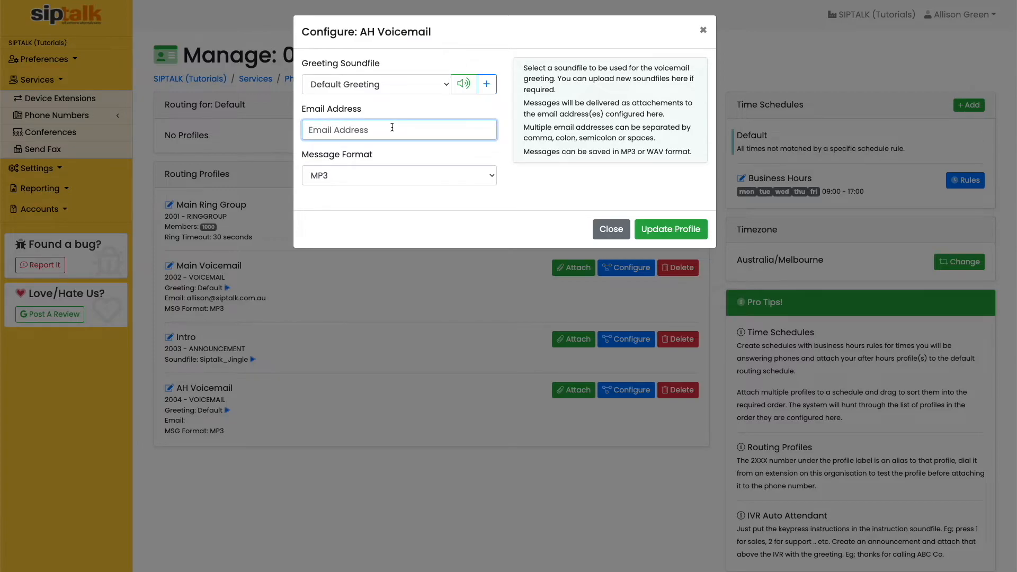
{"action": "type", "text": "allison@"}
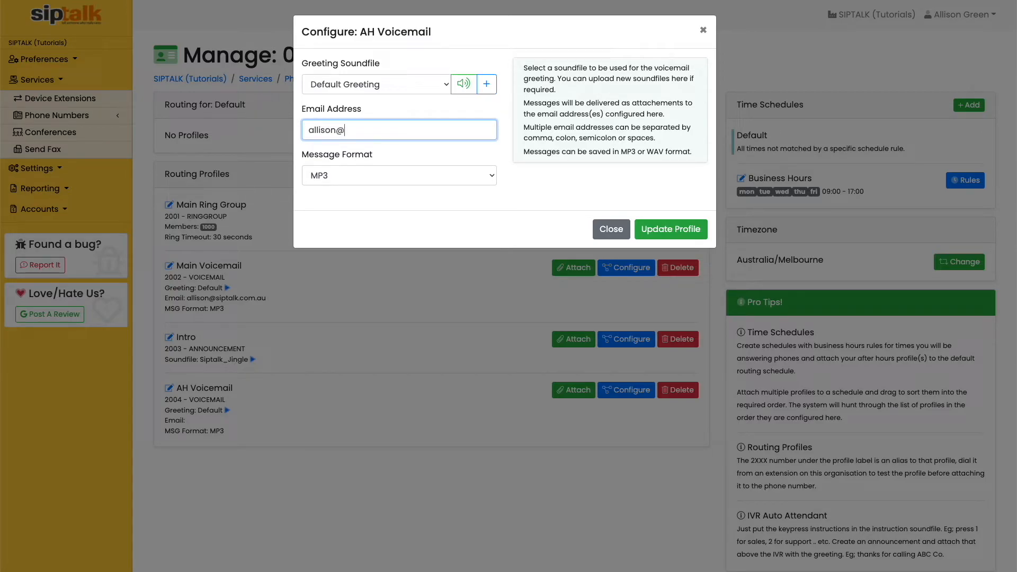
{"action": "left_click", "coordinate": [670, 229]}
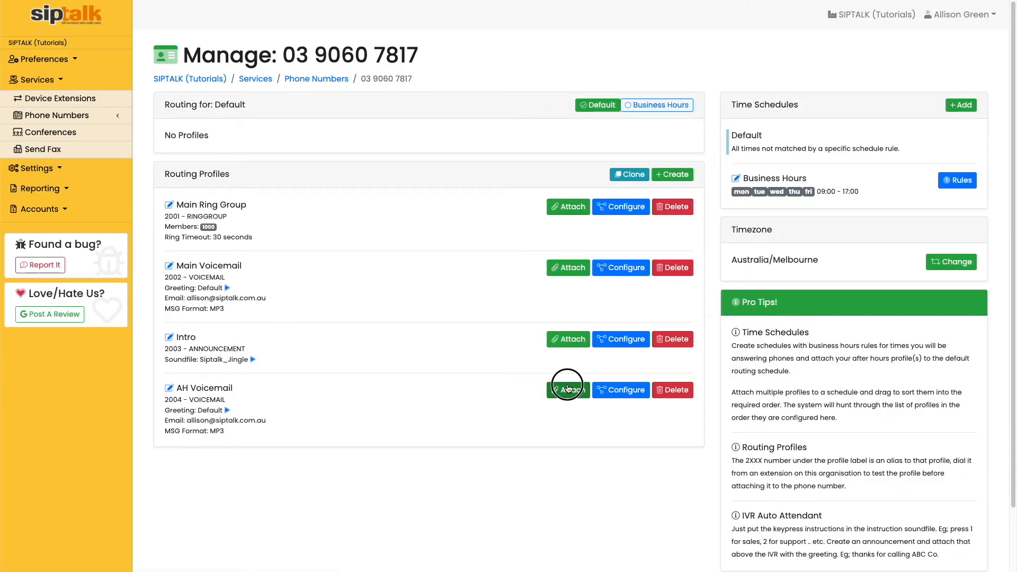
Step: Attach AH Voicemail to Default routing, then switch back to Business Hours
{"action": "left_click", "coordinate": [567, 390]}
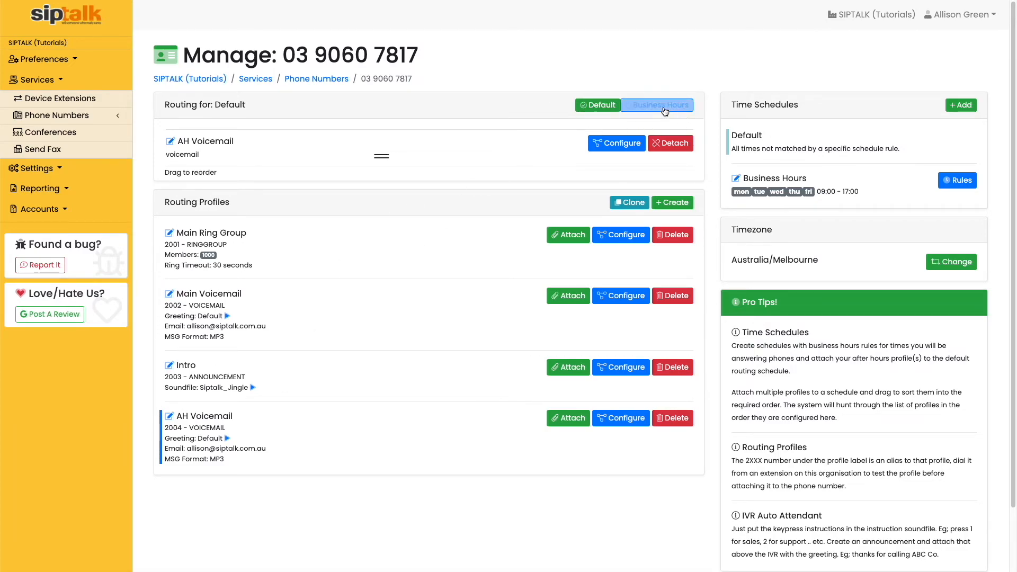
{"action": "left_click", "coordinate": [657, 105]}
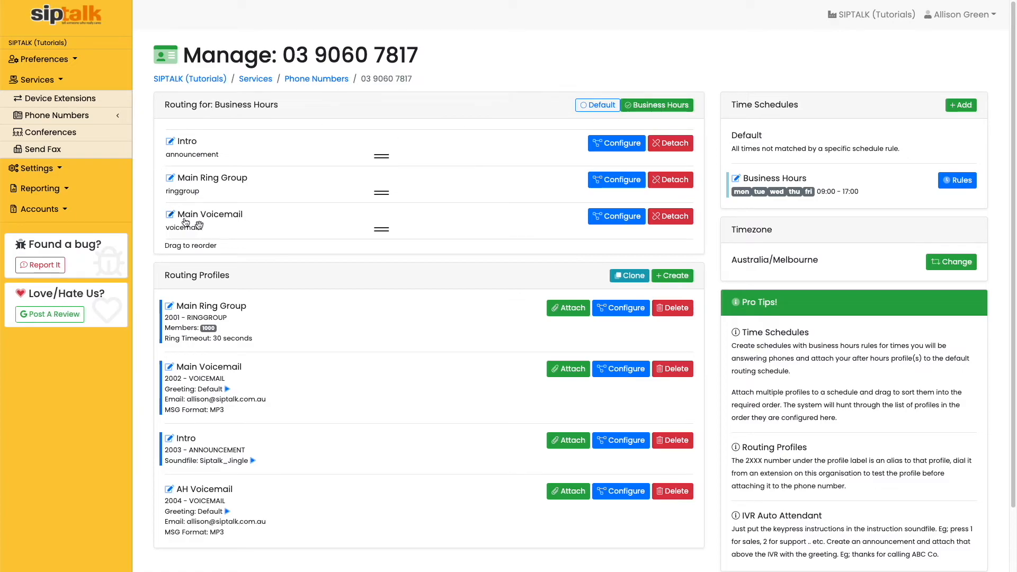
{"action": "mouse_move", "coordinate": [157, 277]}
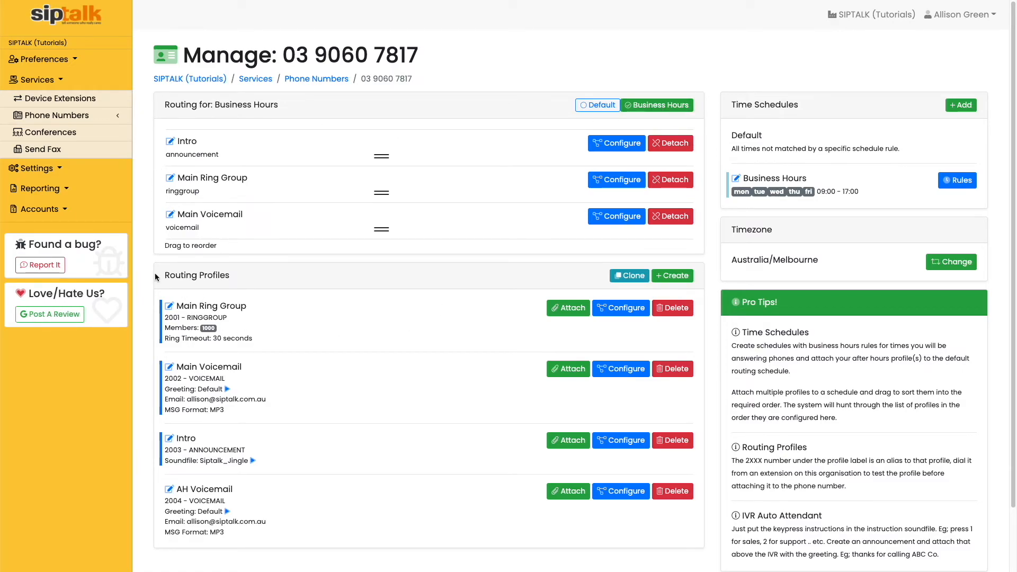
{"action": "mouse_move", "coordinate": [541, 180]}
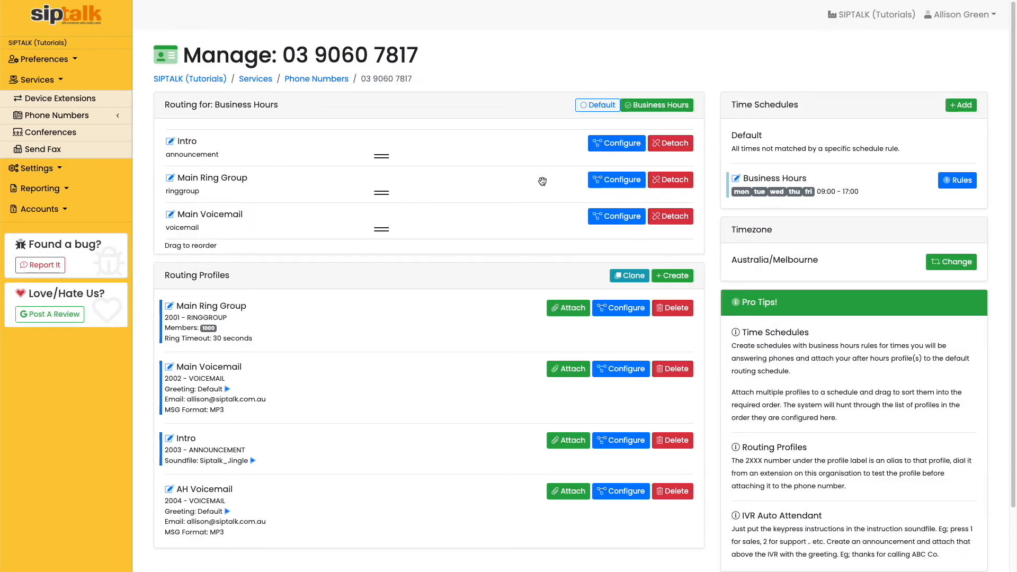